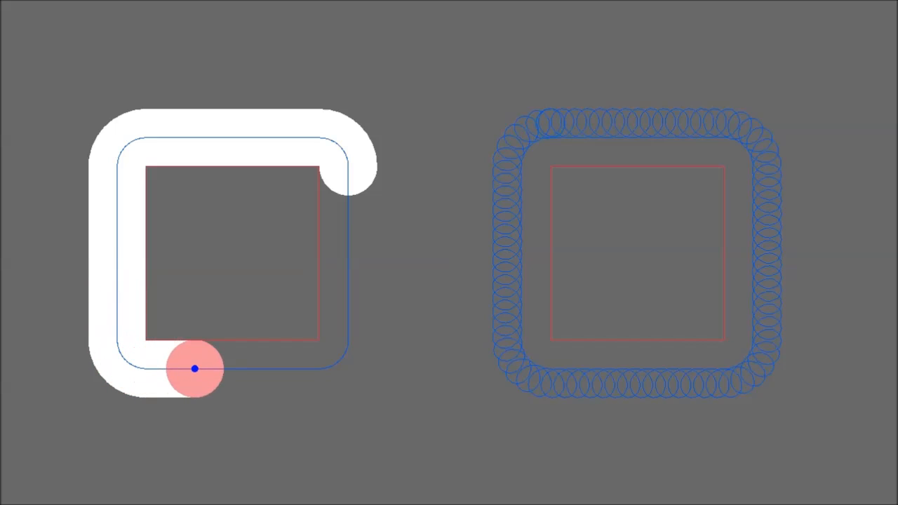
Show the trochoidal step length and width columns in the tool list via the View menu
left_click_drag(195, 371, 348, 222)
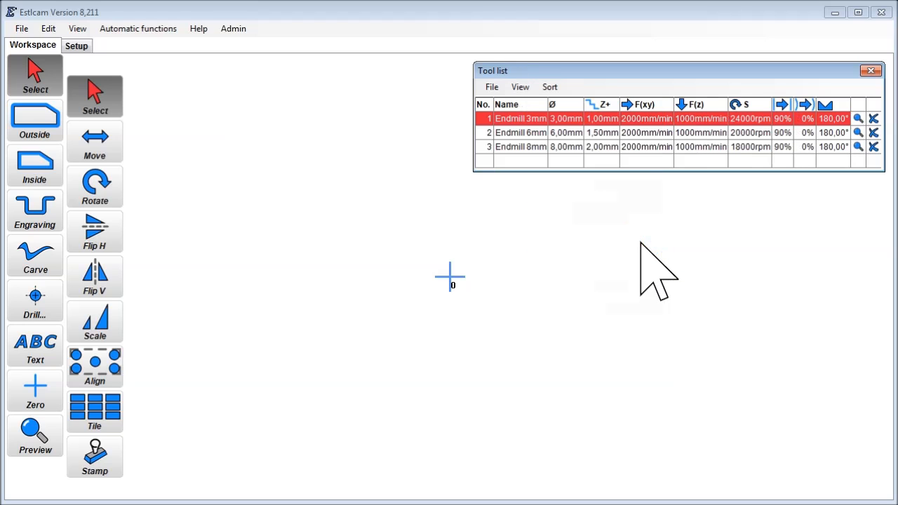
mouse_move(821, 133)
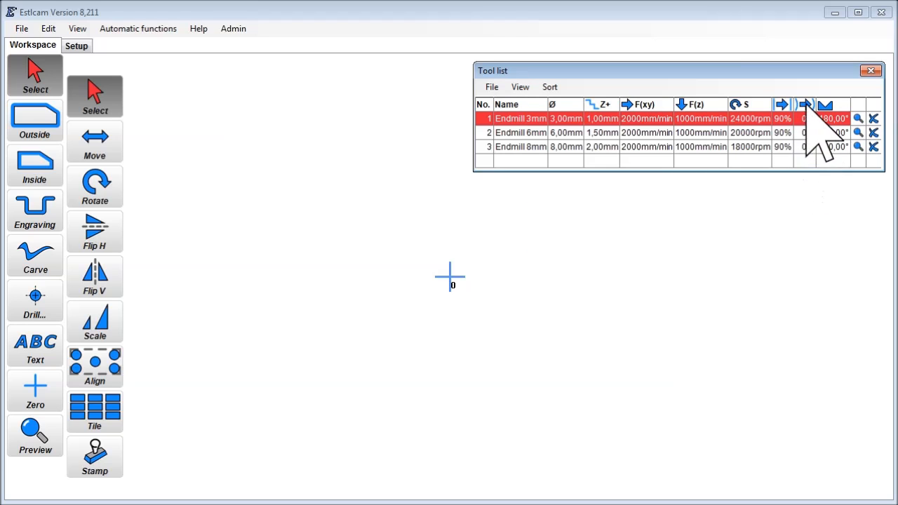
left_click(521, 87)
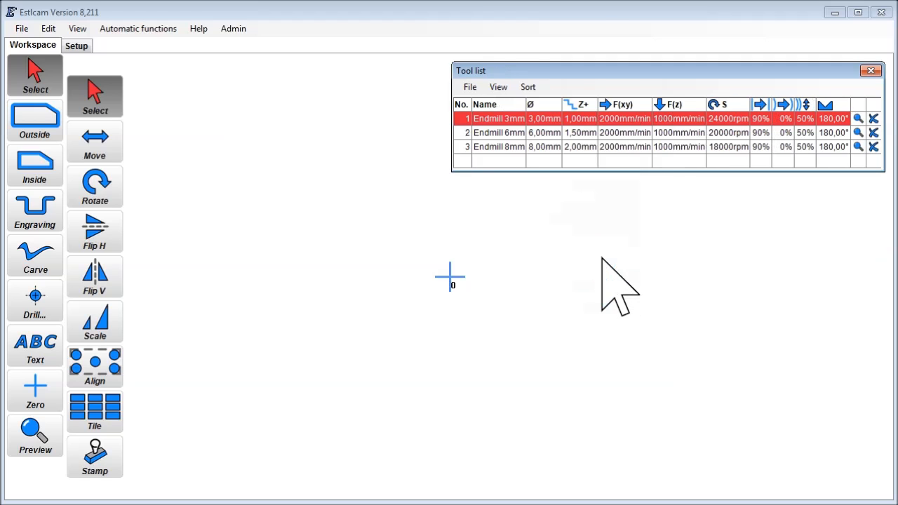
mouse_move(821, 154)
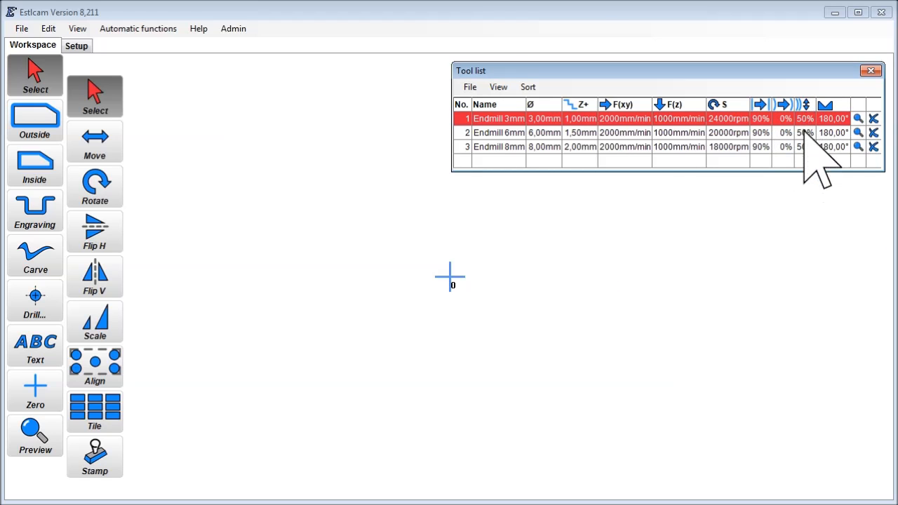
left_click(498, 87)
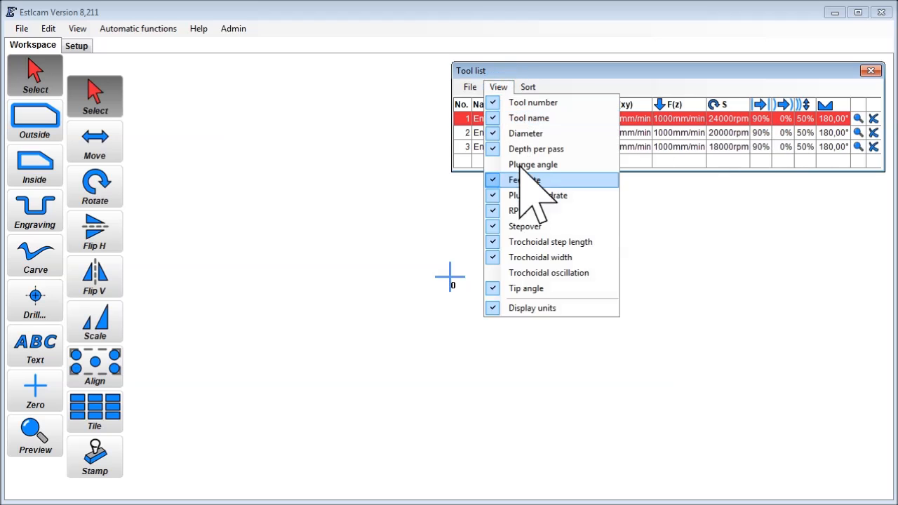